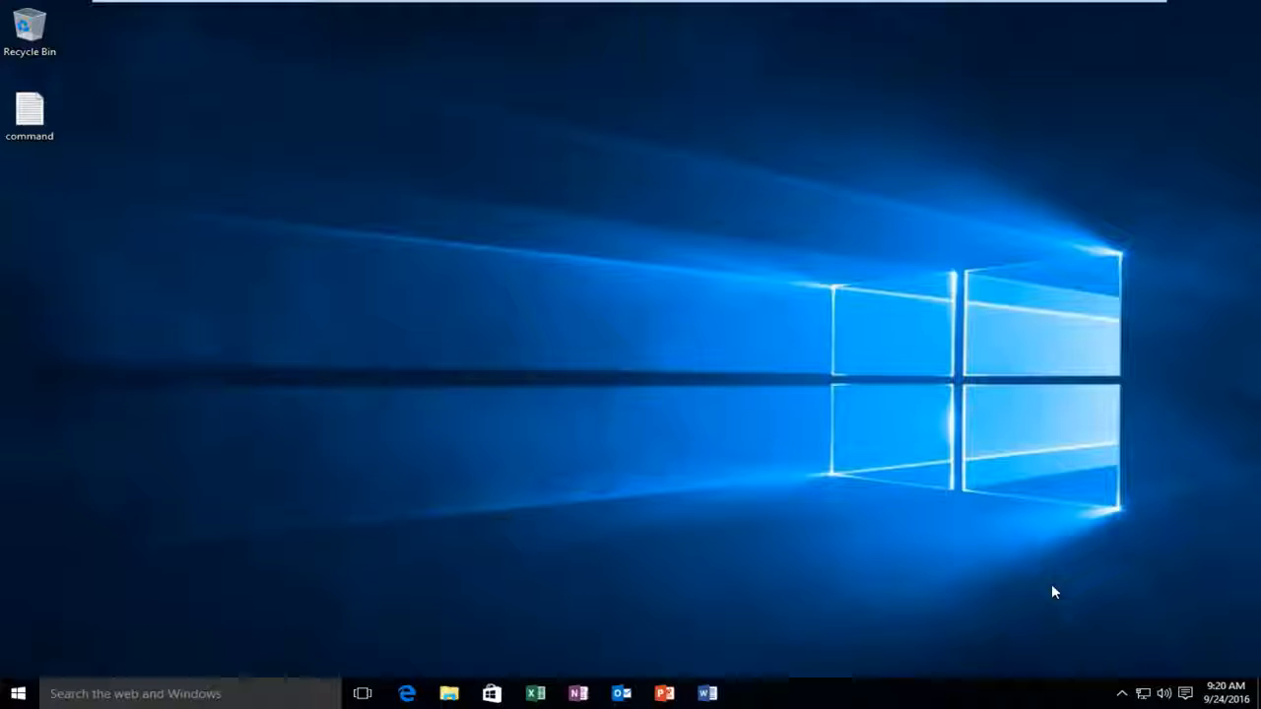
mouse_move(936, 623)
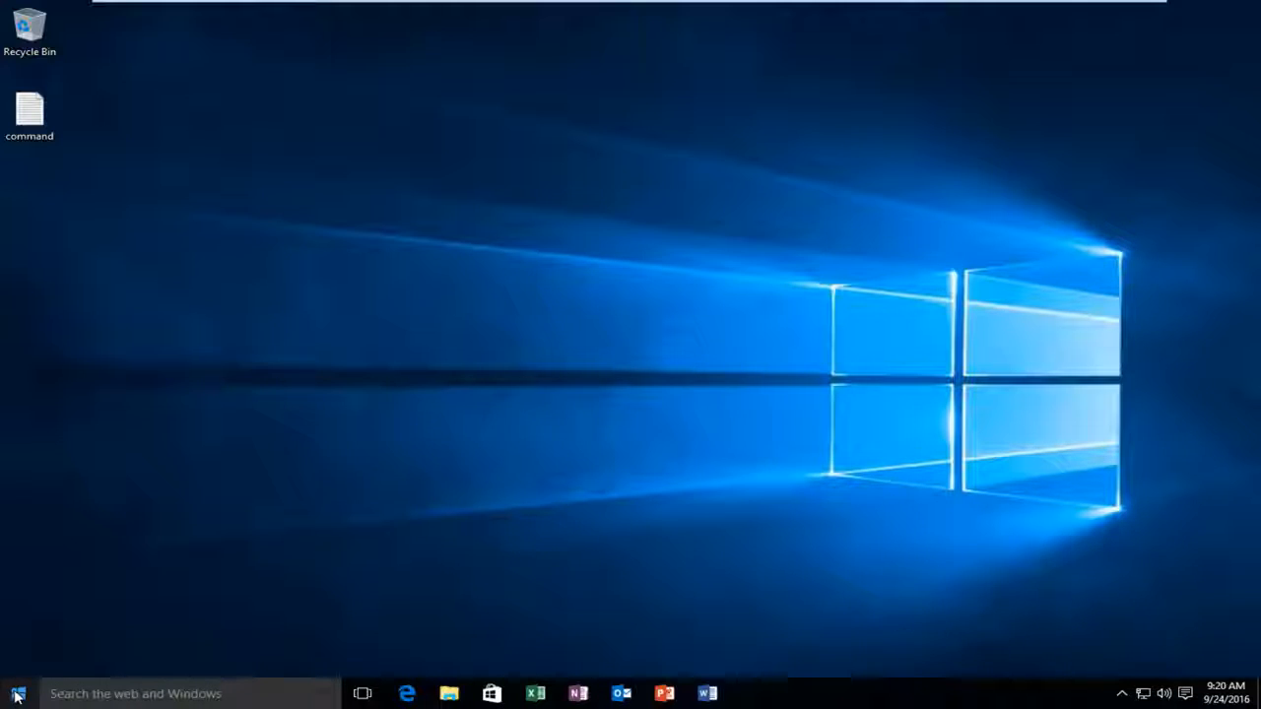
Step: Start an administrator Command Prompt from the Start menu and approve the UAC prompt
right_click(14, 700)
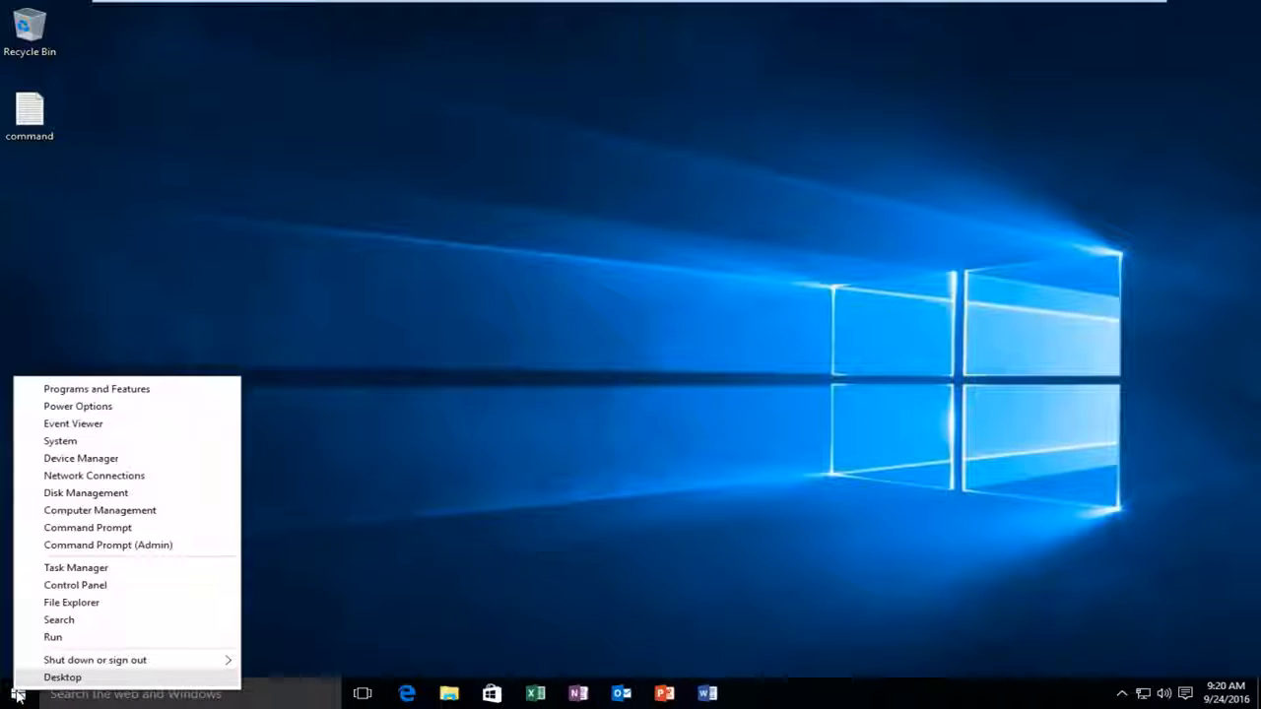
mouse_move(136, 544)
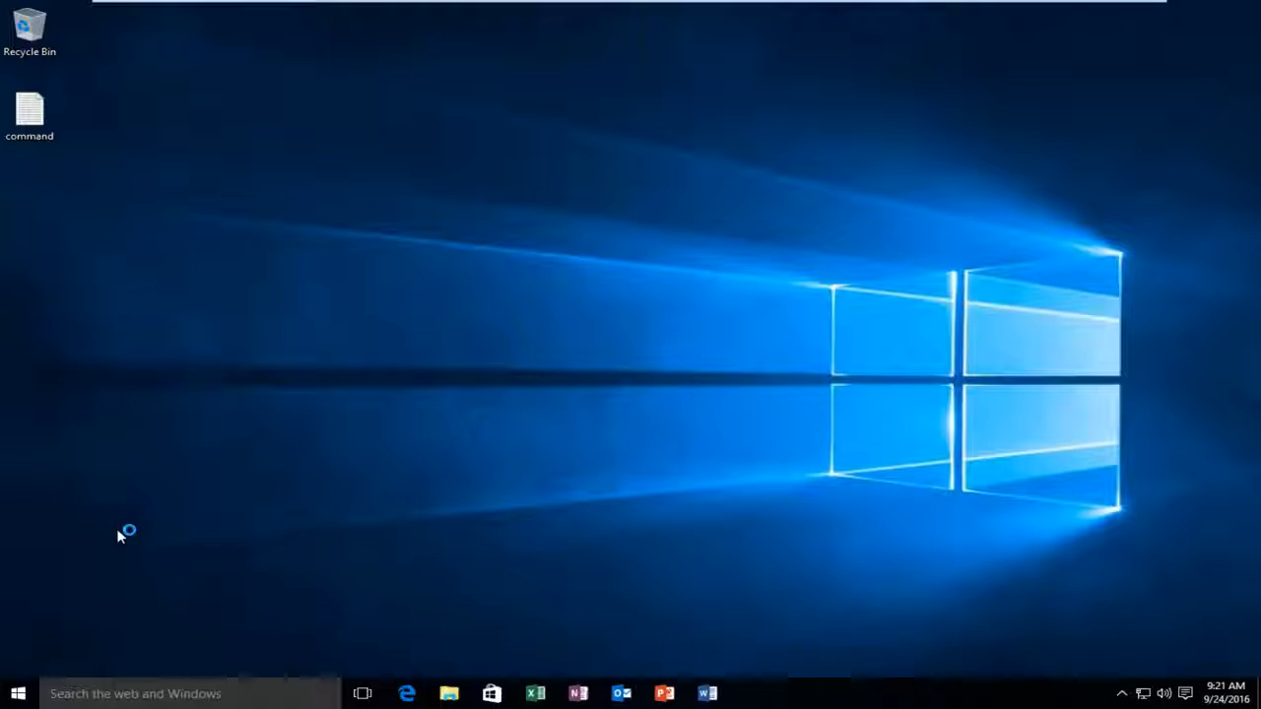
double_click(32, 108)
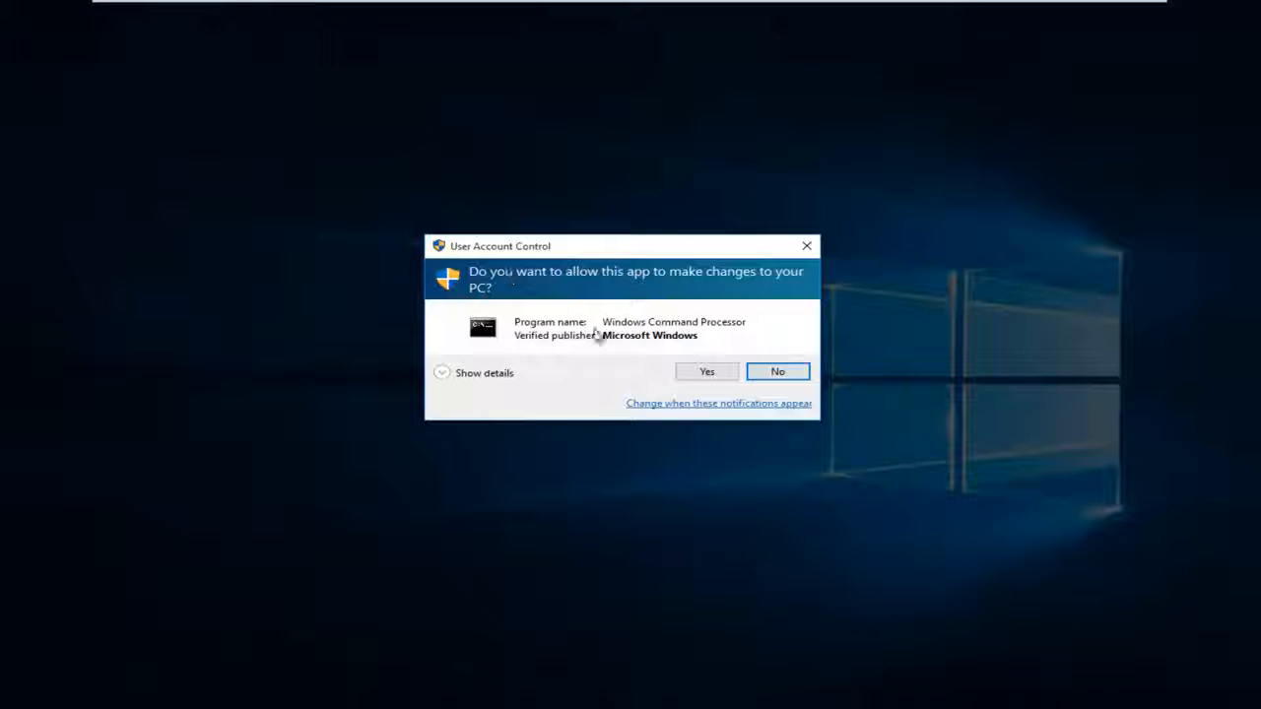
left_click(705, 370)
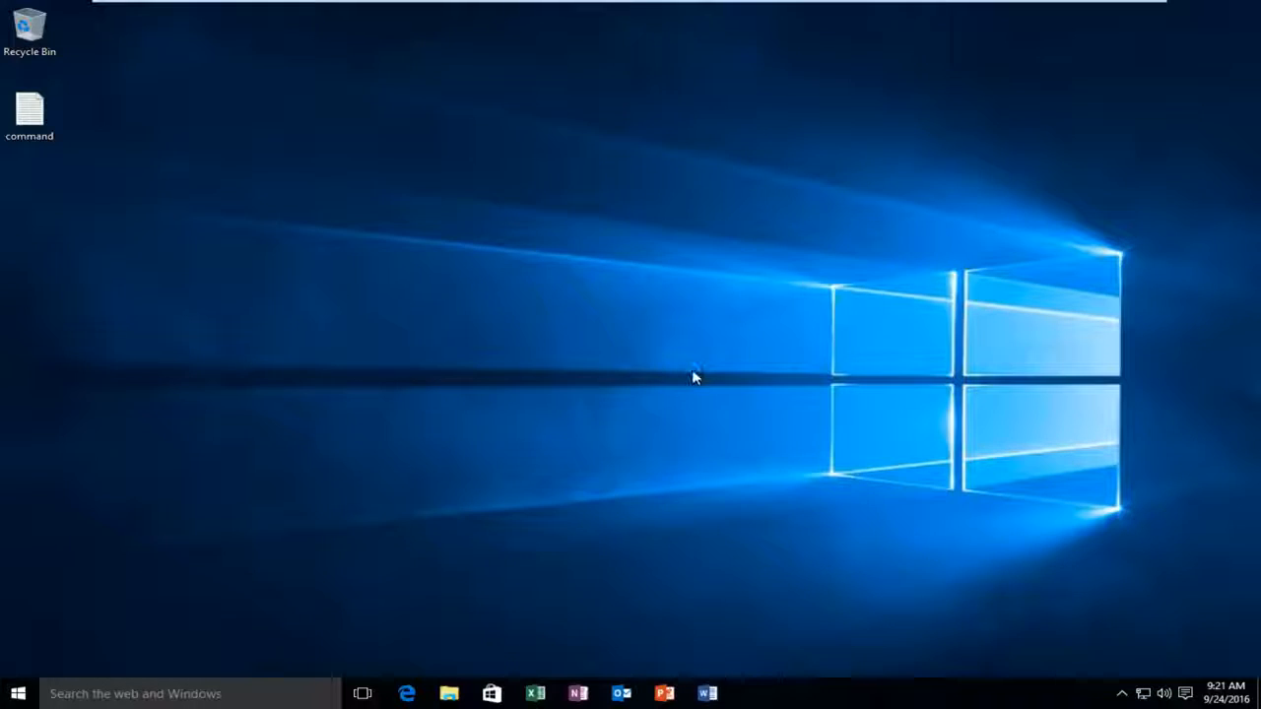
Step: Bring up the elevated Command Prompt session at C:\Windows\system32
double_click(30, 109)
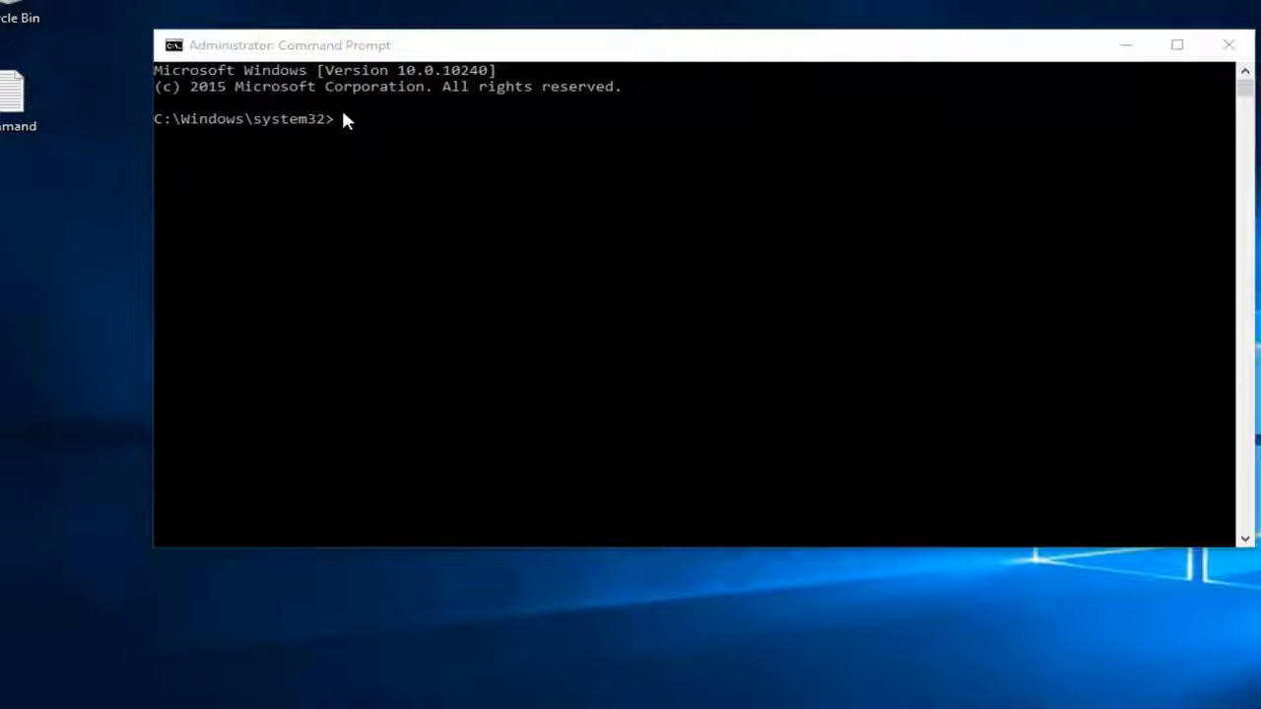
mouse_move(429, 396)
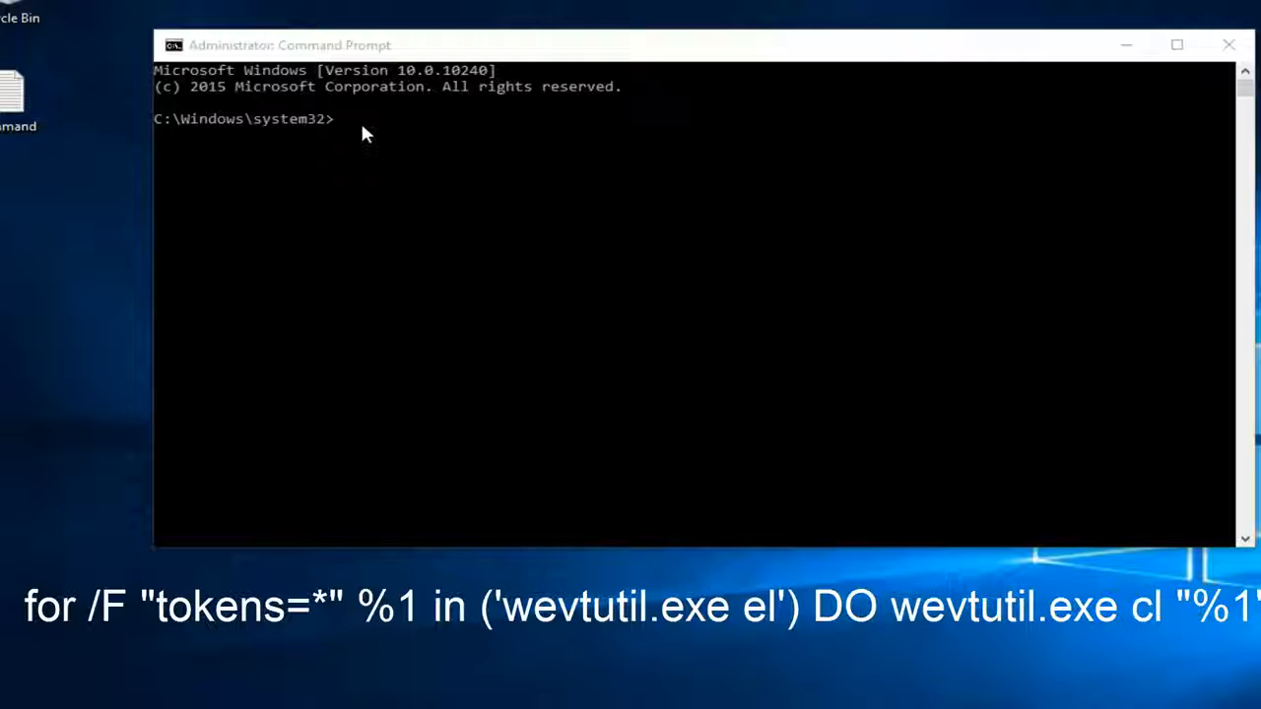
mouse_move(339, 130)
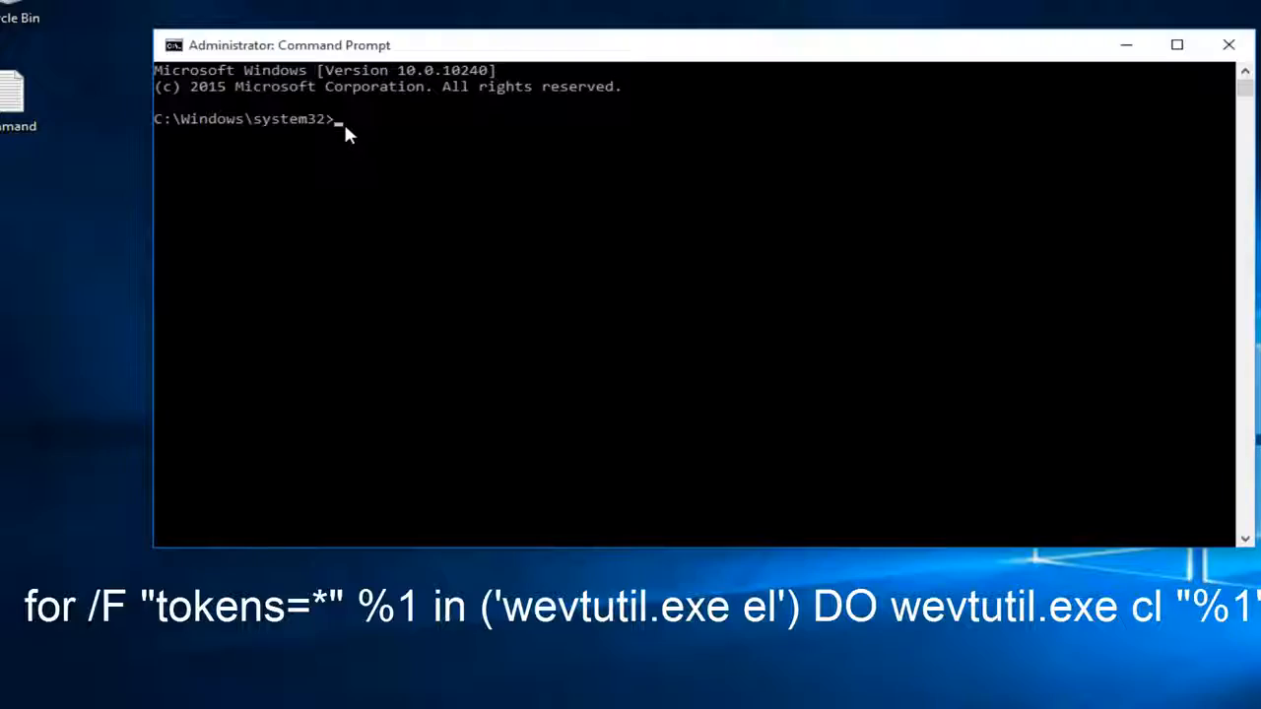
Step: Run the wevtutil el/cl loop to clear every event log, then close the window
key("Enter")
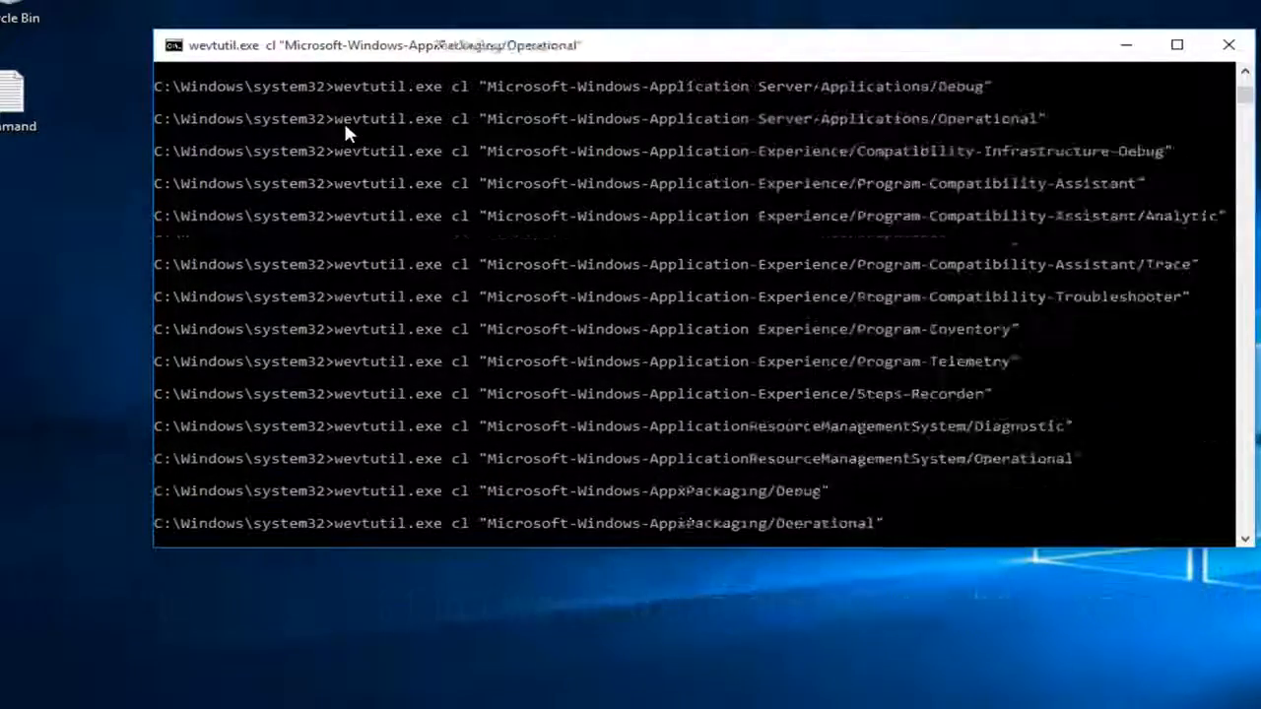
scroll("down", 3)
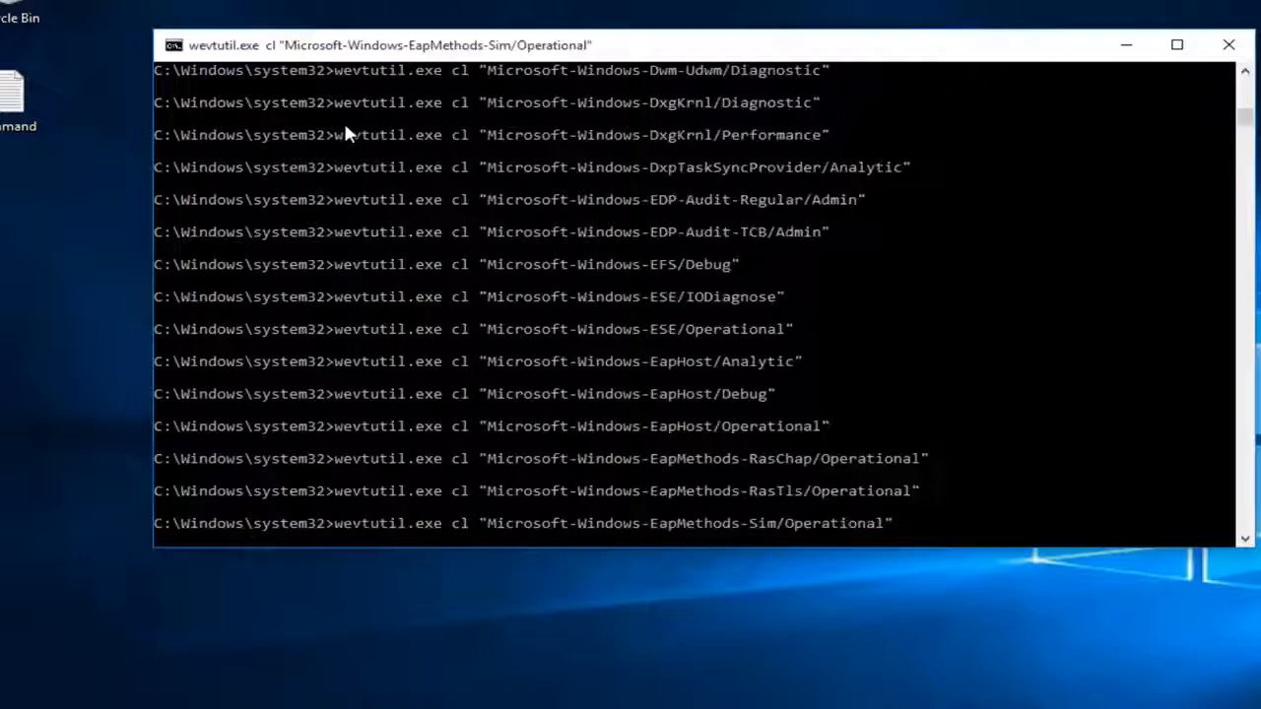
scroll("down", 3)
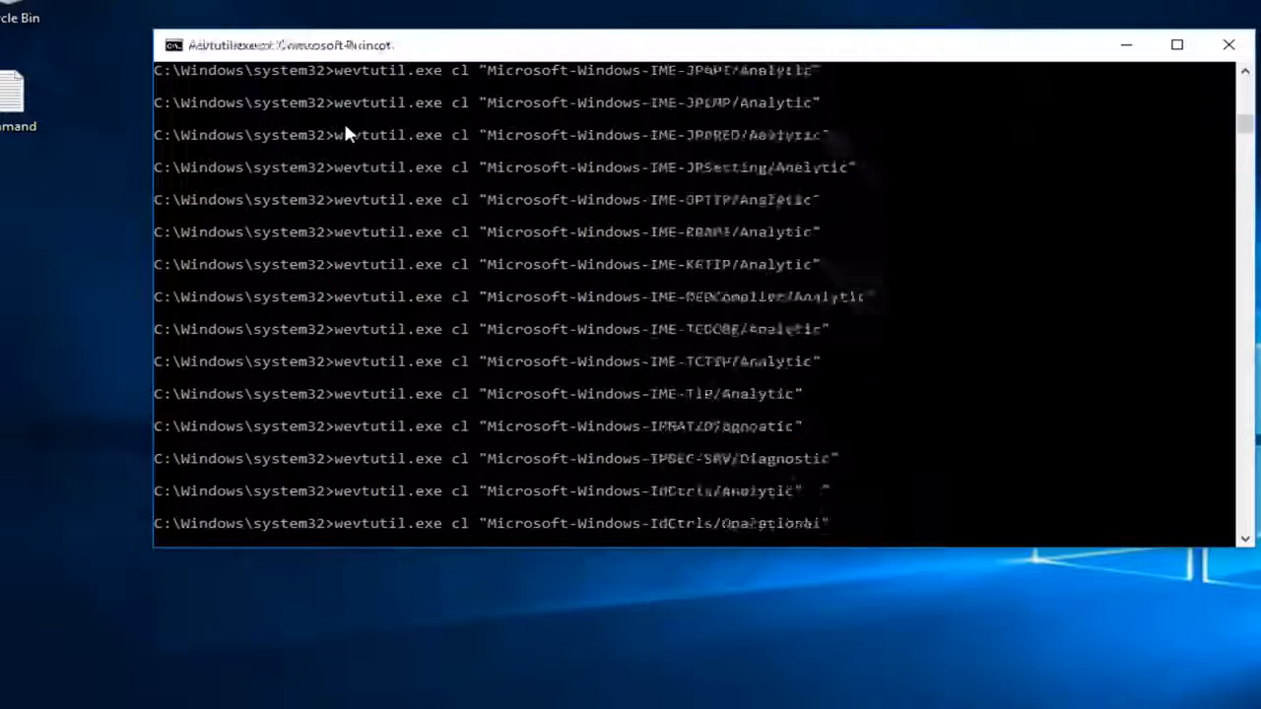
scroll("down", 3)
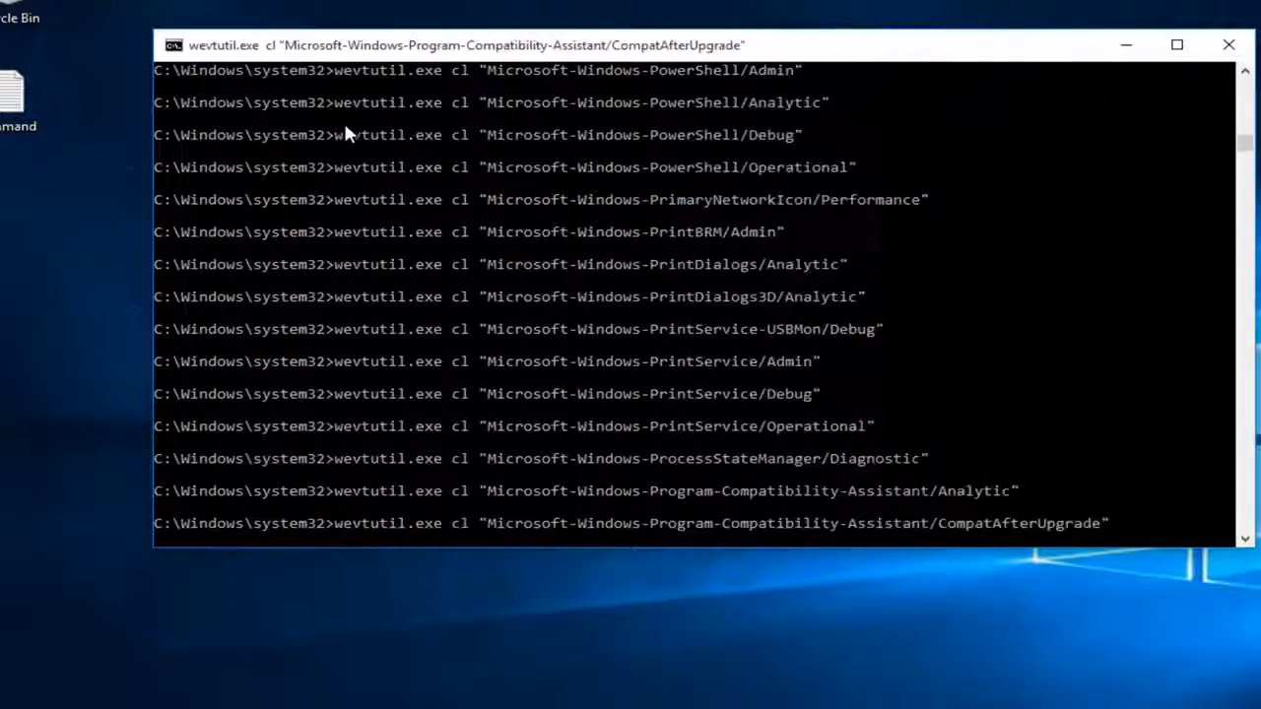
scroll("down", 3)
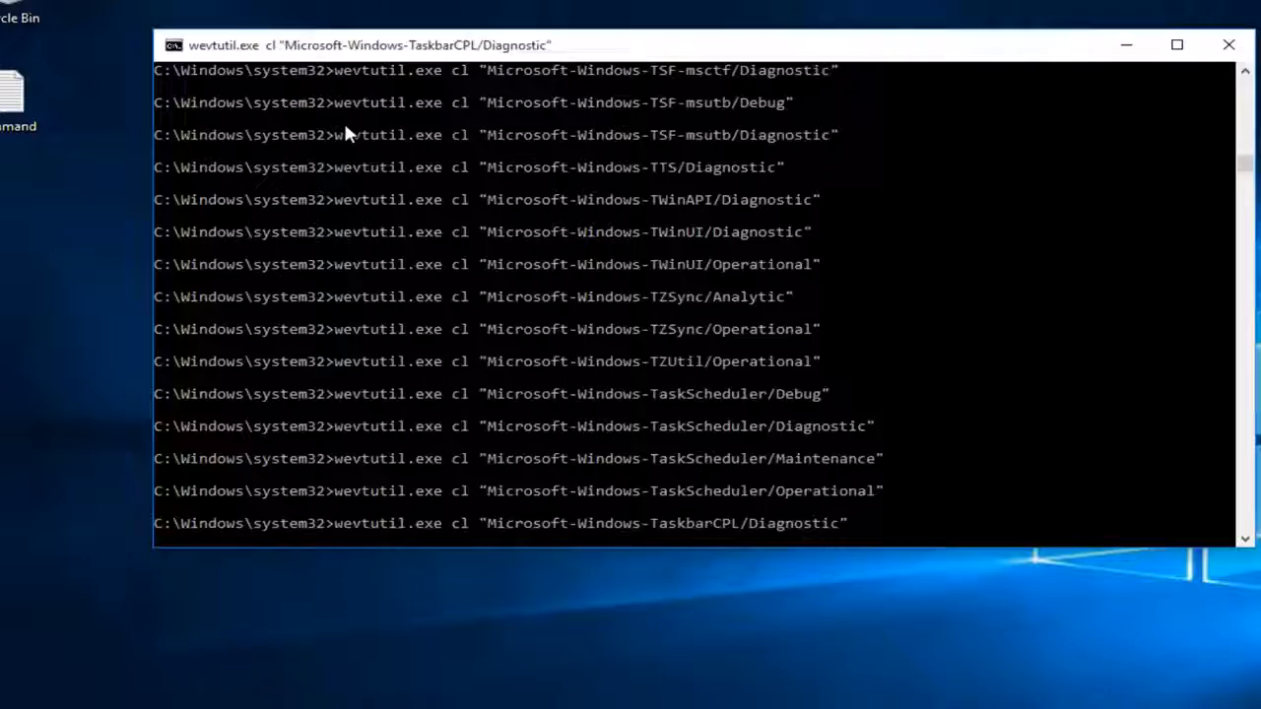
scroll("down", 3)
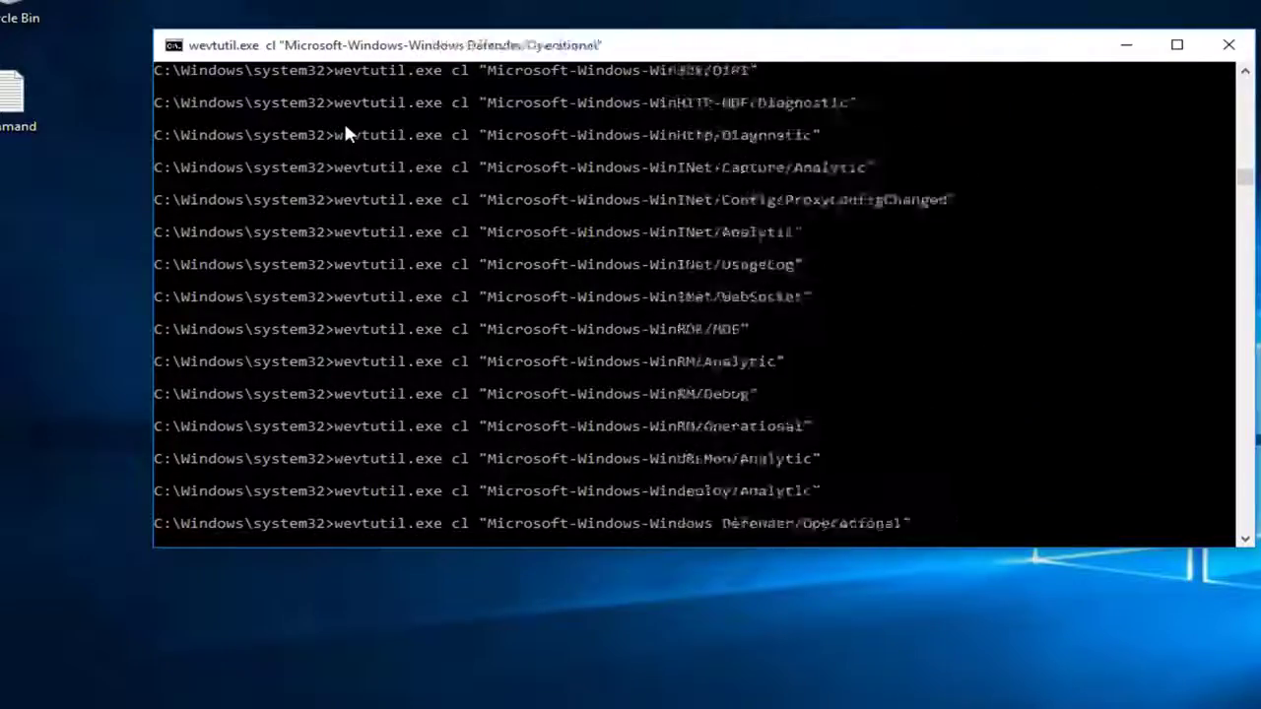
scroll("down", 3)
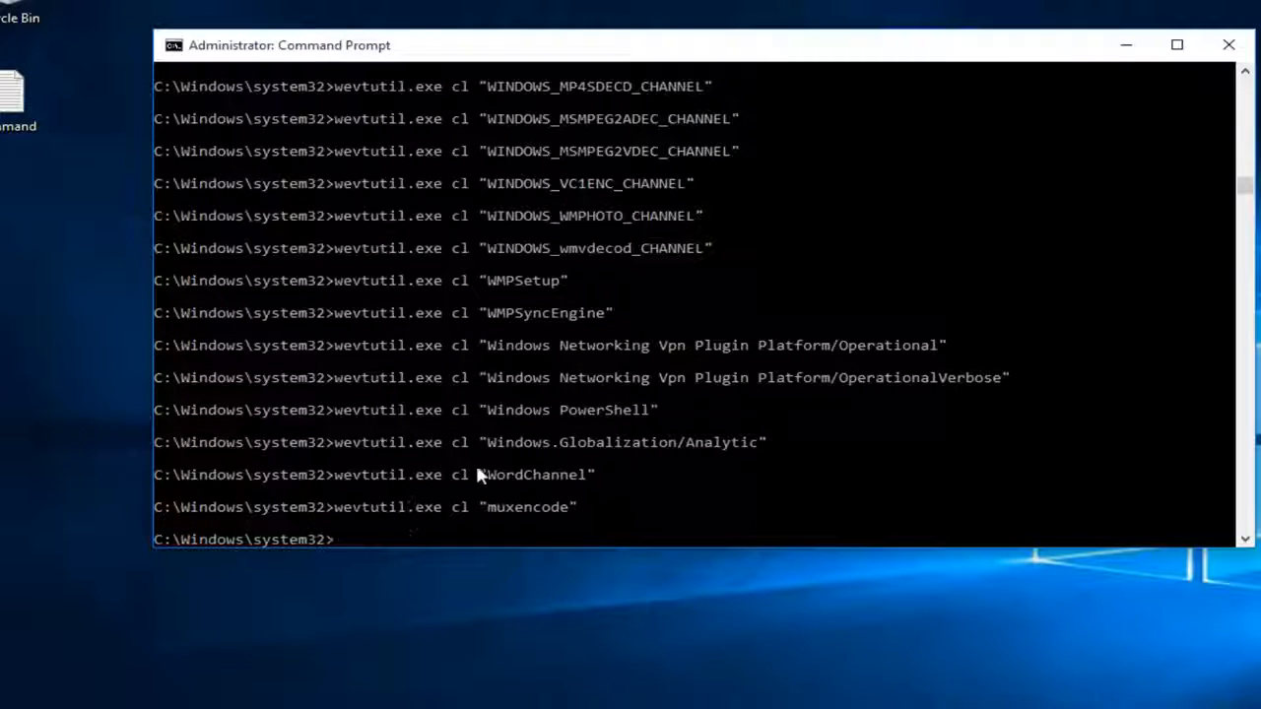
left_click(1224, 47)
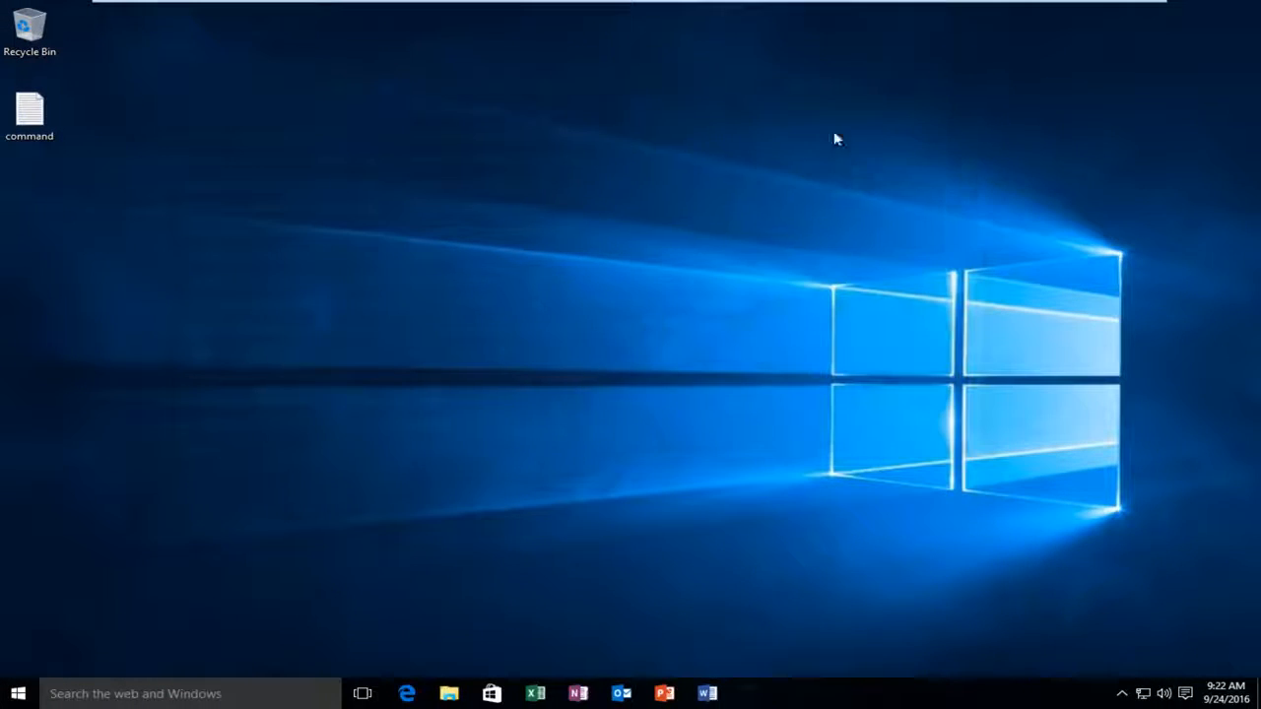
Step: Launch Event Viewer by searching 'event viewer' from the taskbar
left_click(32, 106)
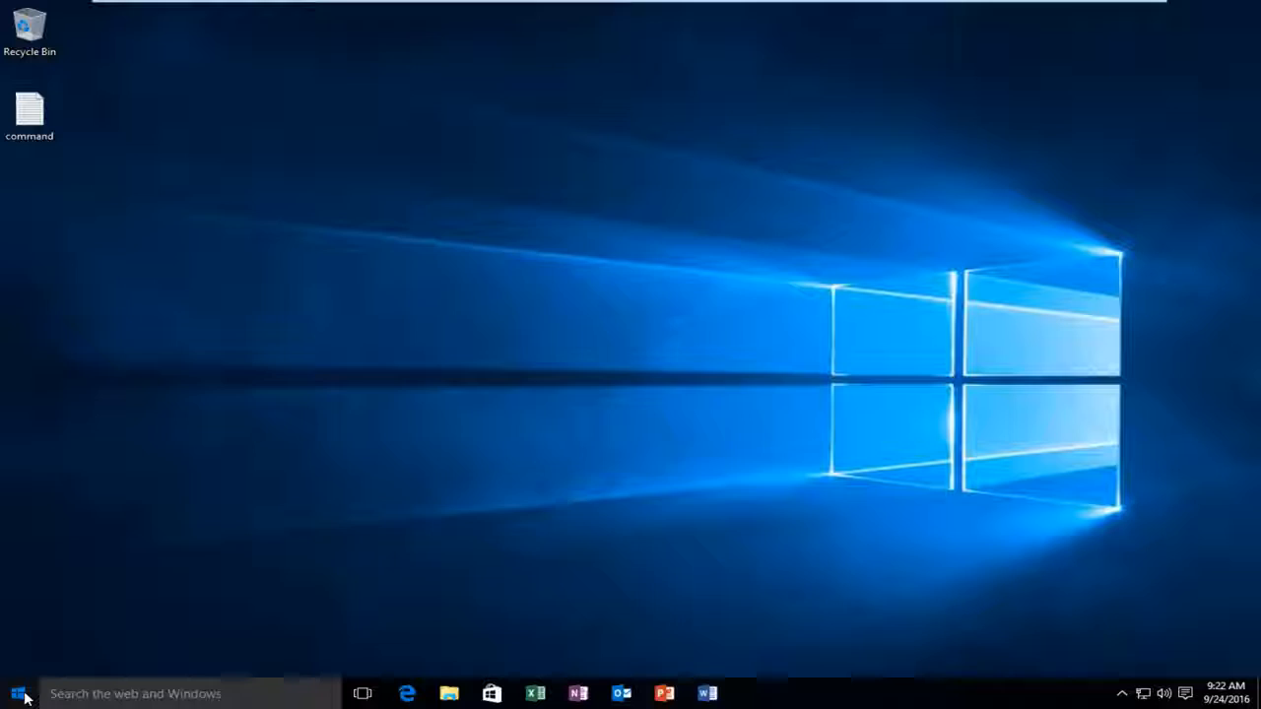
left_click(16, 690)
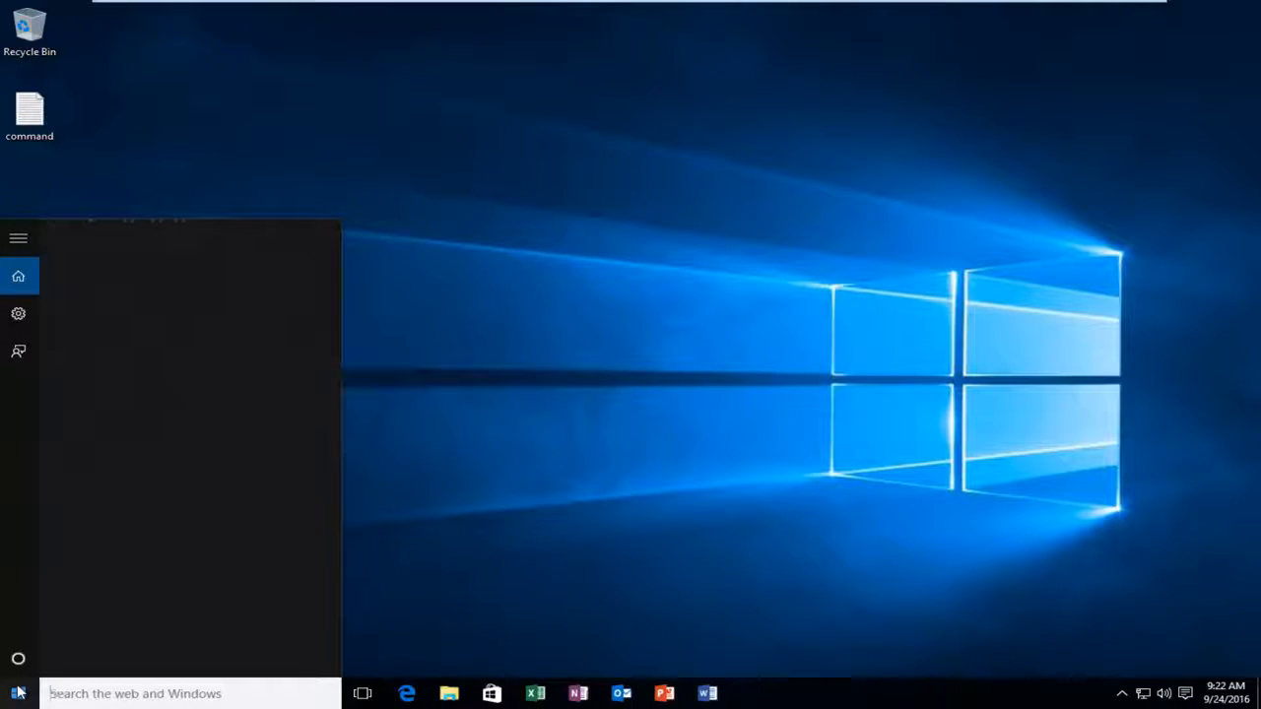
type("event viewer")
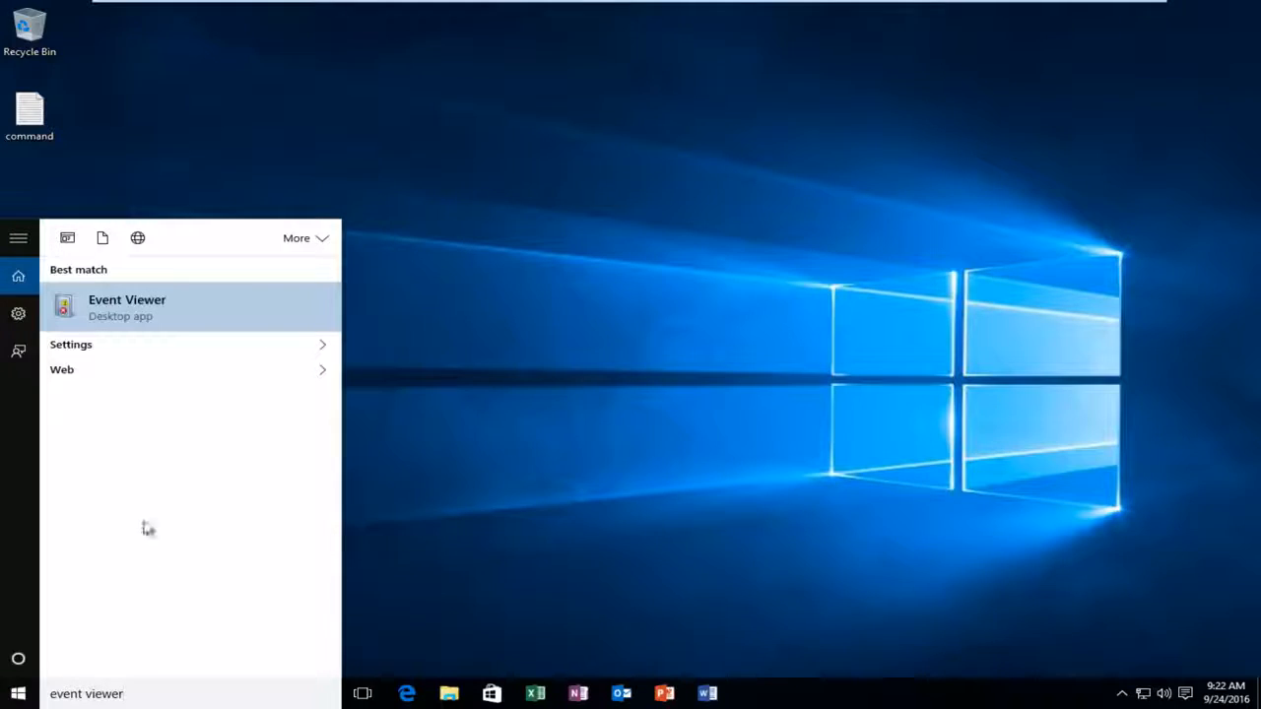
left_click(126, 307)
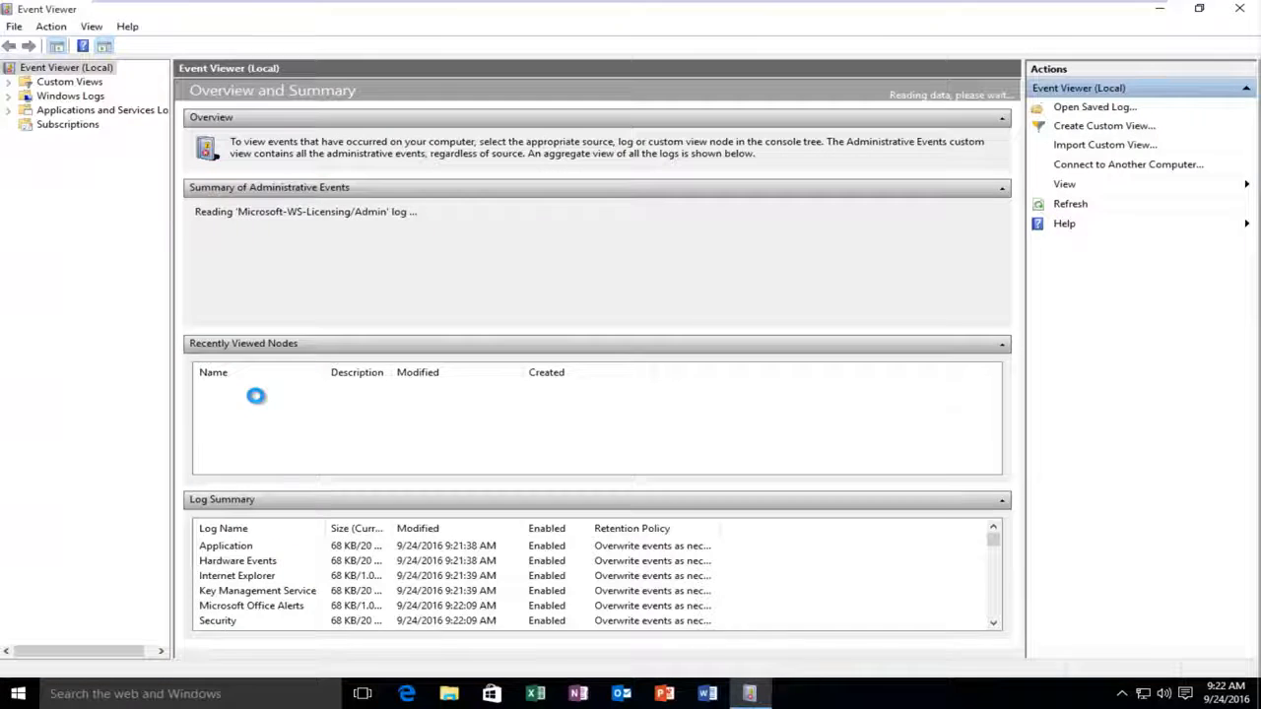
Step: Browse Custom Views and the Windows Logs summary, then expand Windows Logs
left_click(63, 79)
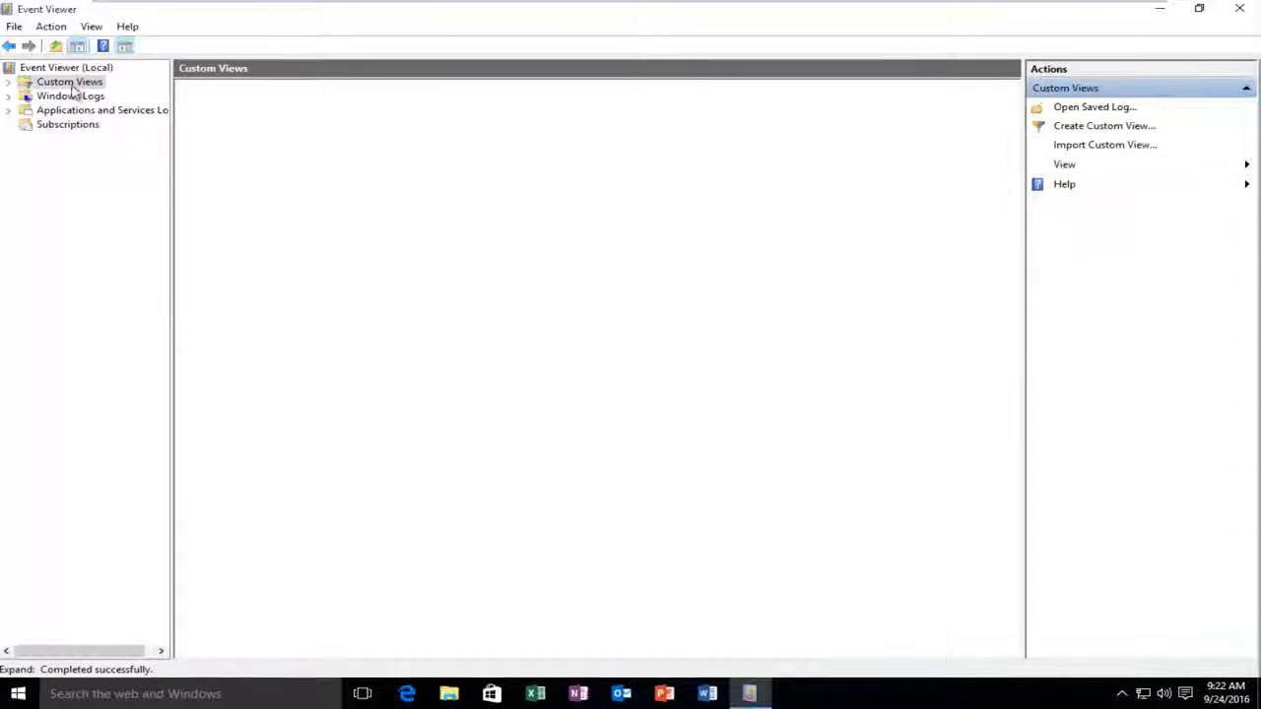
left_click(60, 95)
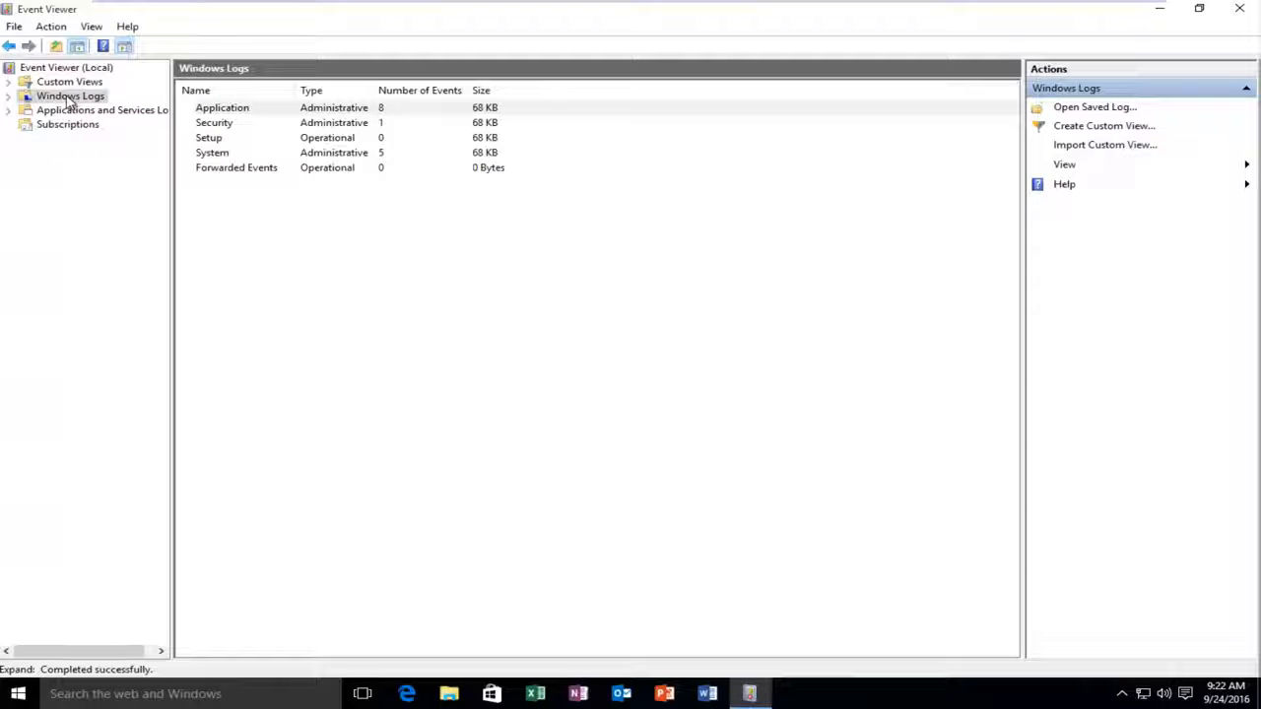
left_click(225, 106)
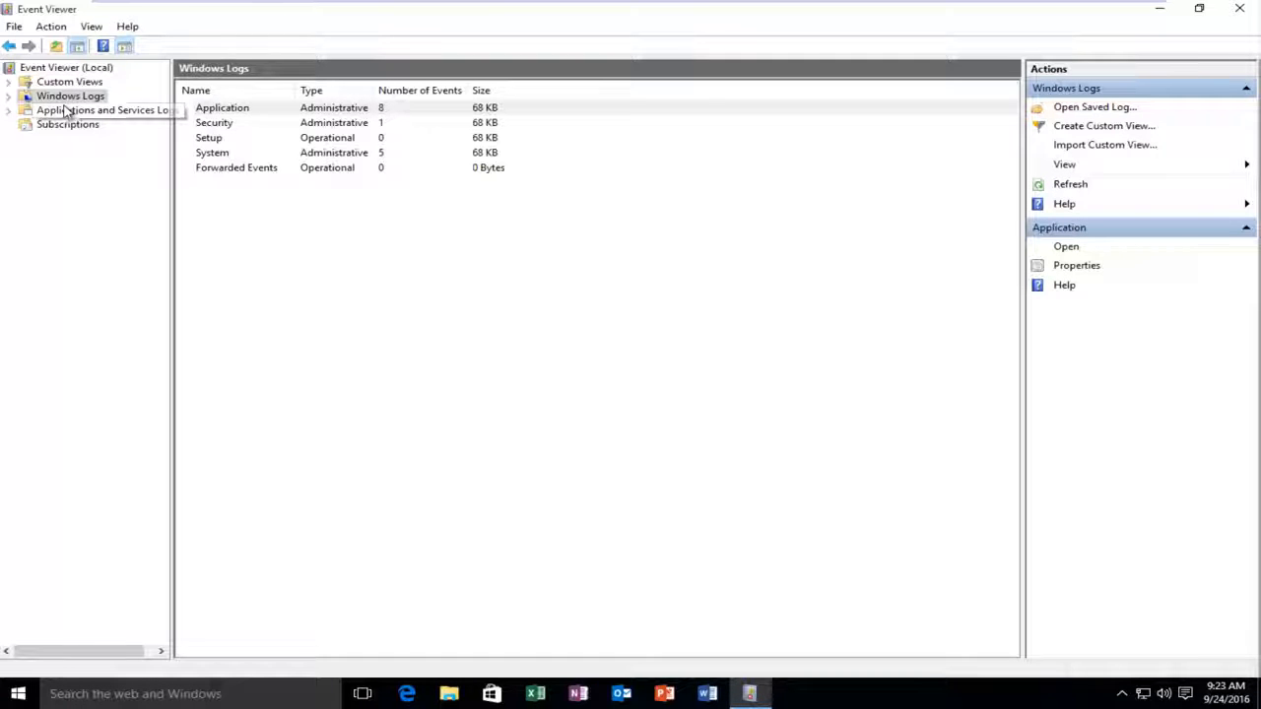
left_click(103, 111)
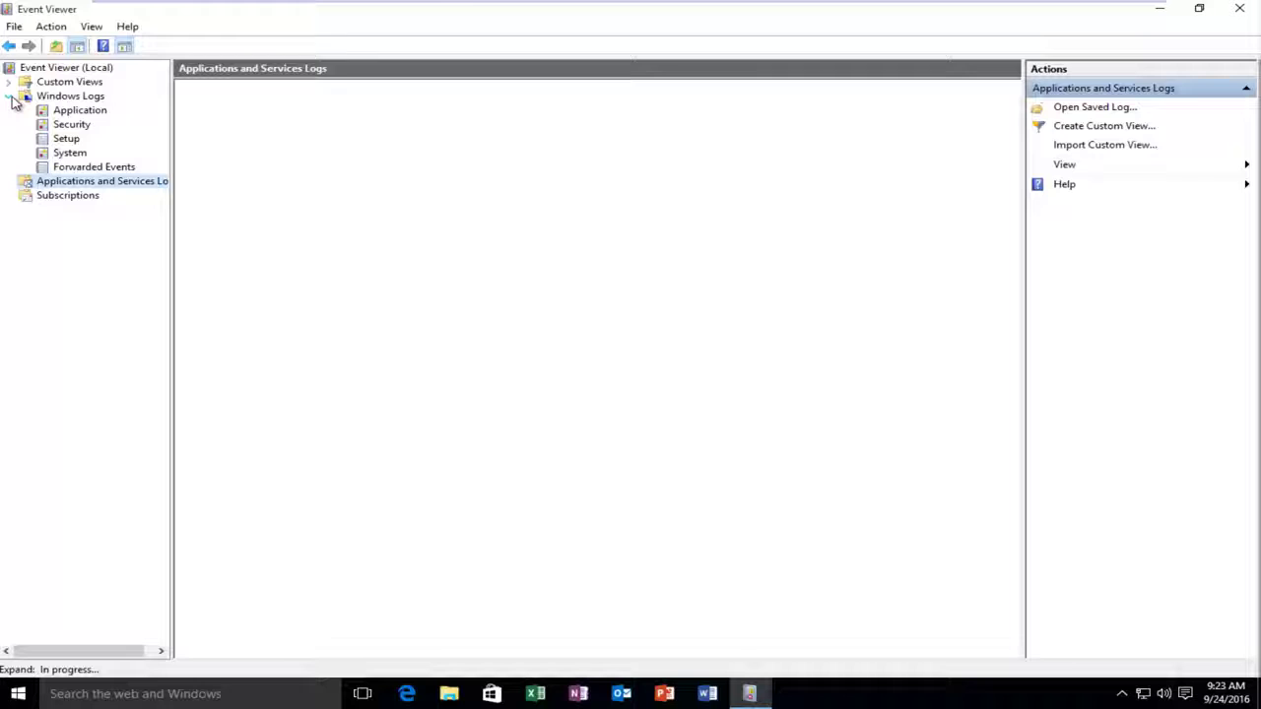
Step: Check the Application, System, Forwarded Events, Security and Setup logs are empty
left_click(75, 110)
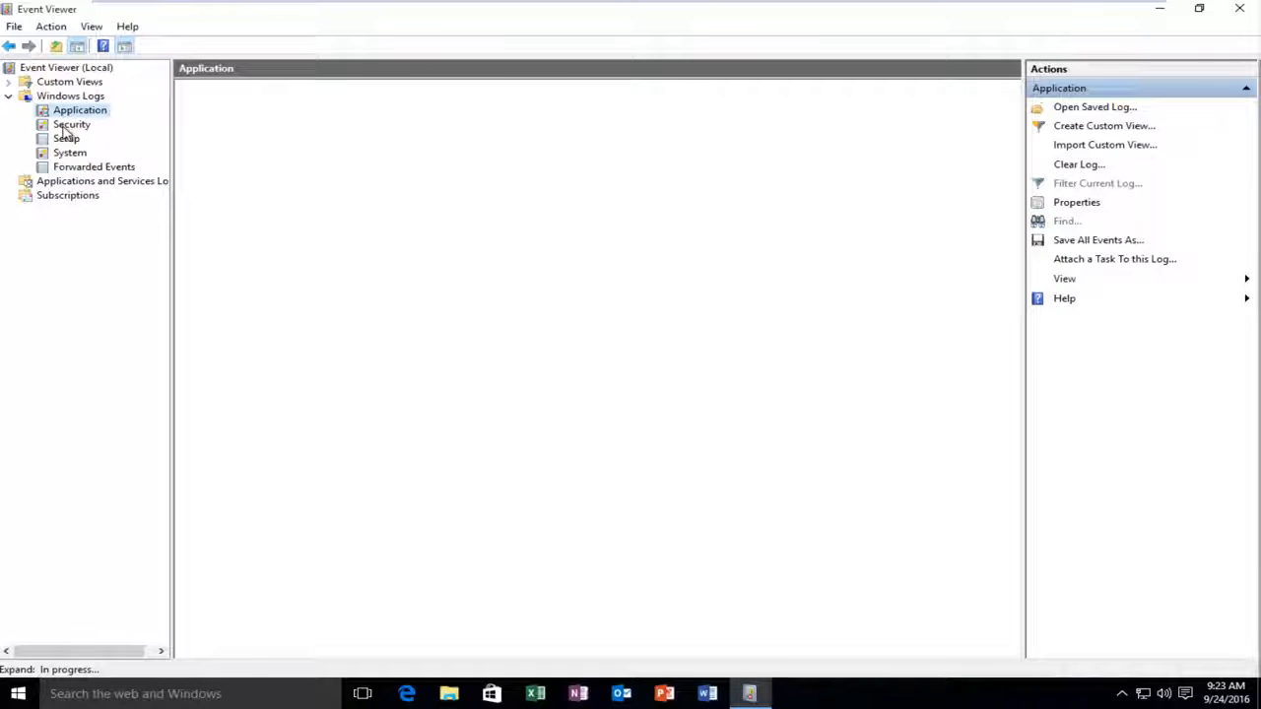
left_click(69, 154)
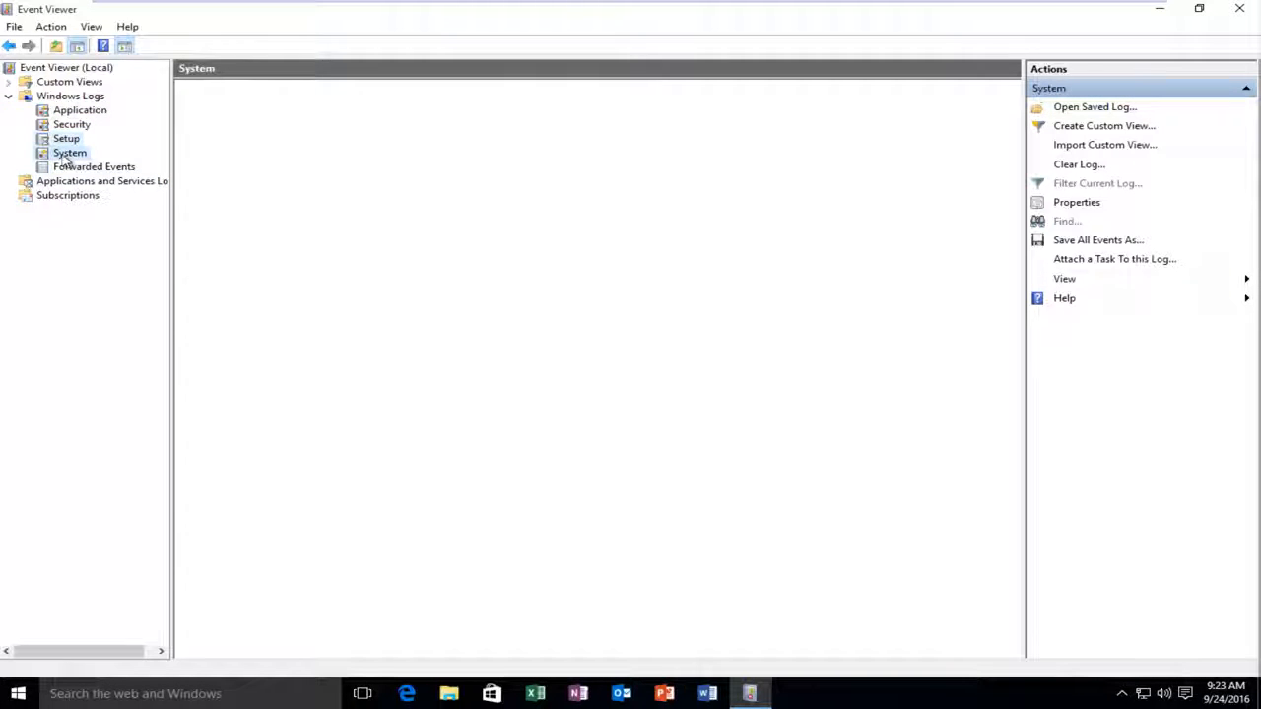
left_click(80, 166)
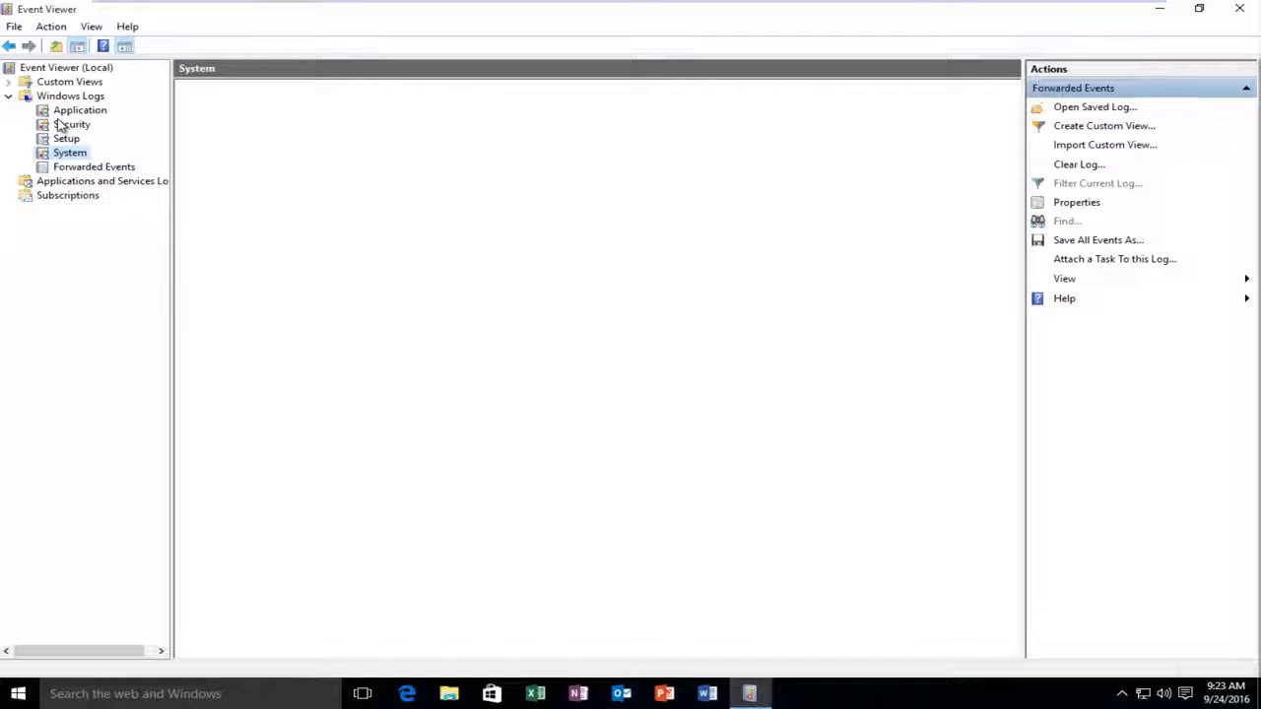
left_click(71, 124)
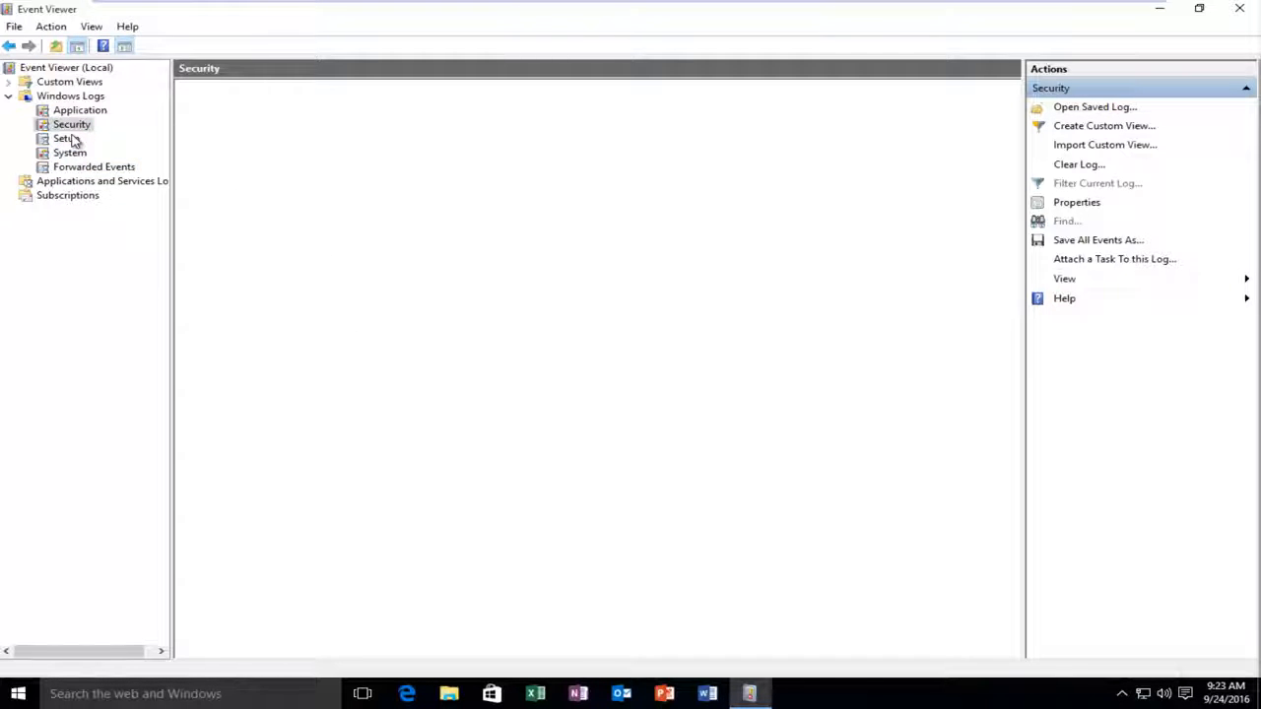
left_click(63, 138)
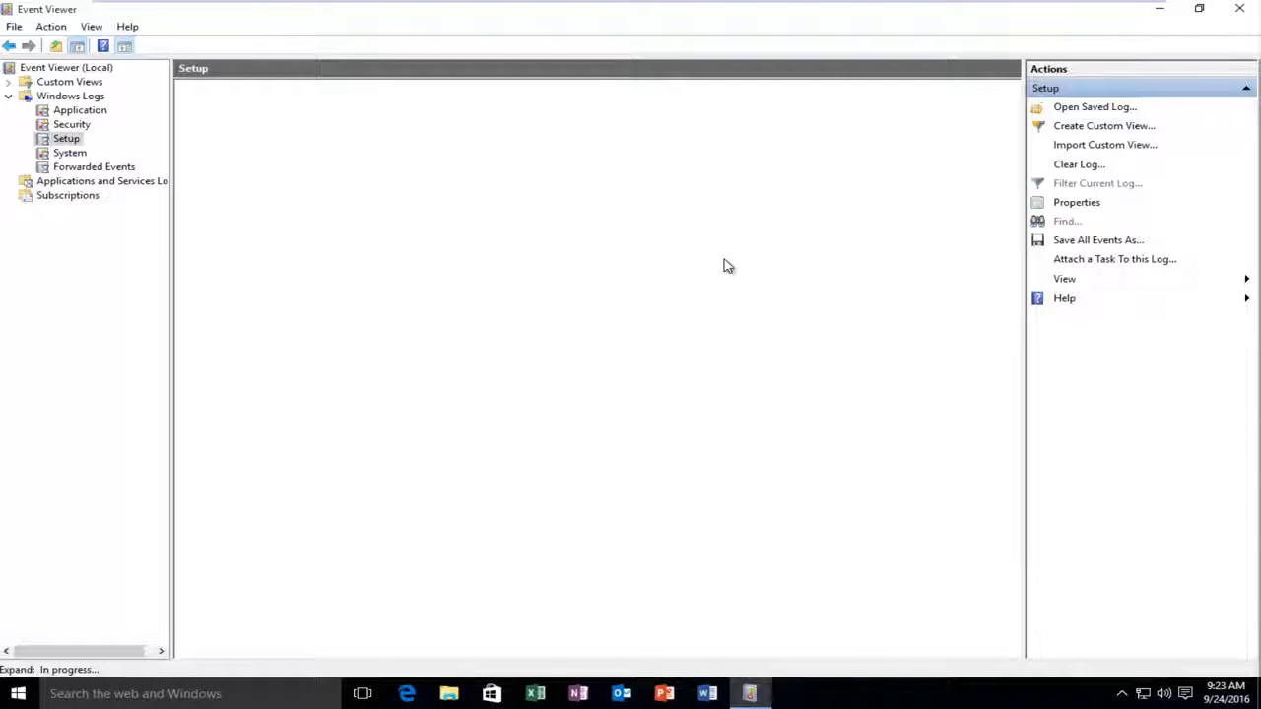